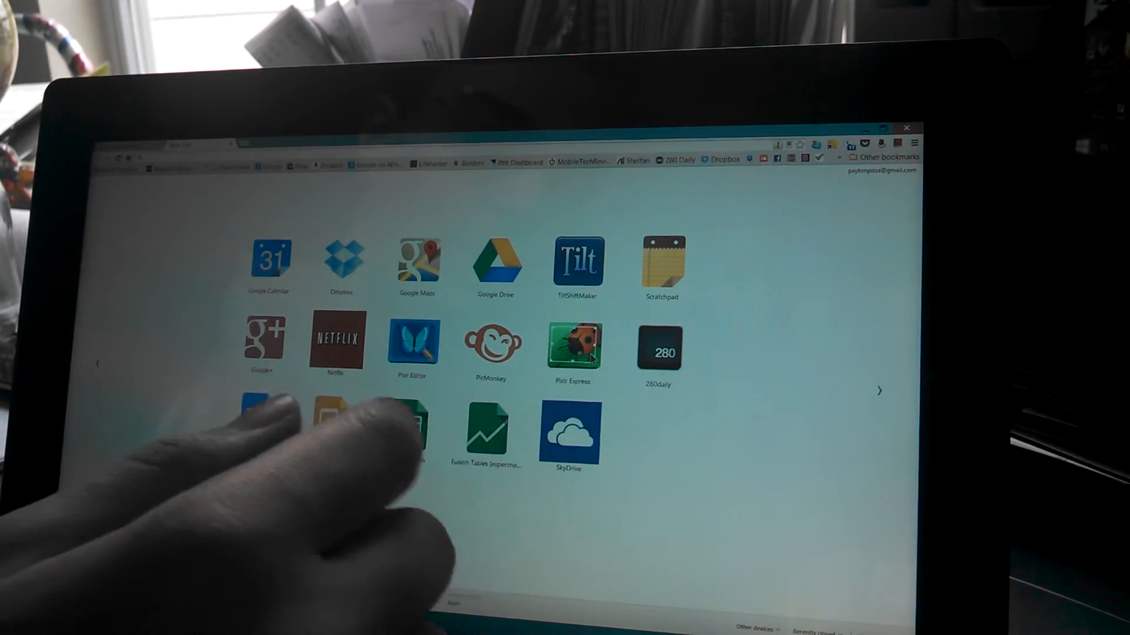
Start creating an application shortcut for the Google Keep web app from Chrome's Tools menu
scroll("left", 3)
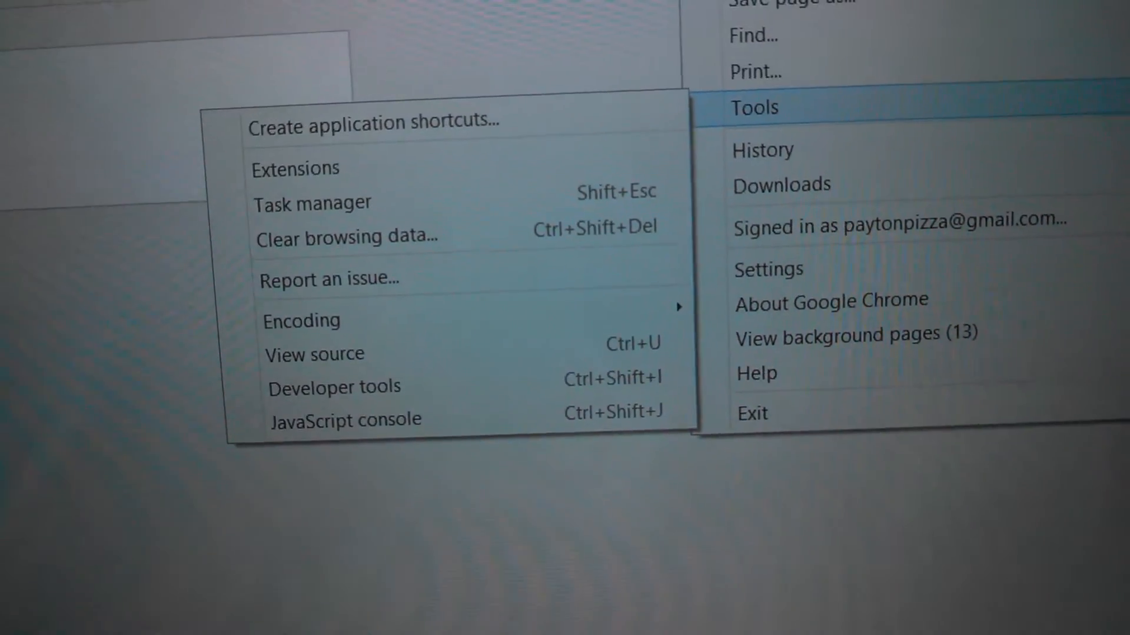
left_click(375, 121)
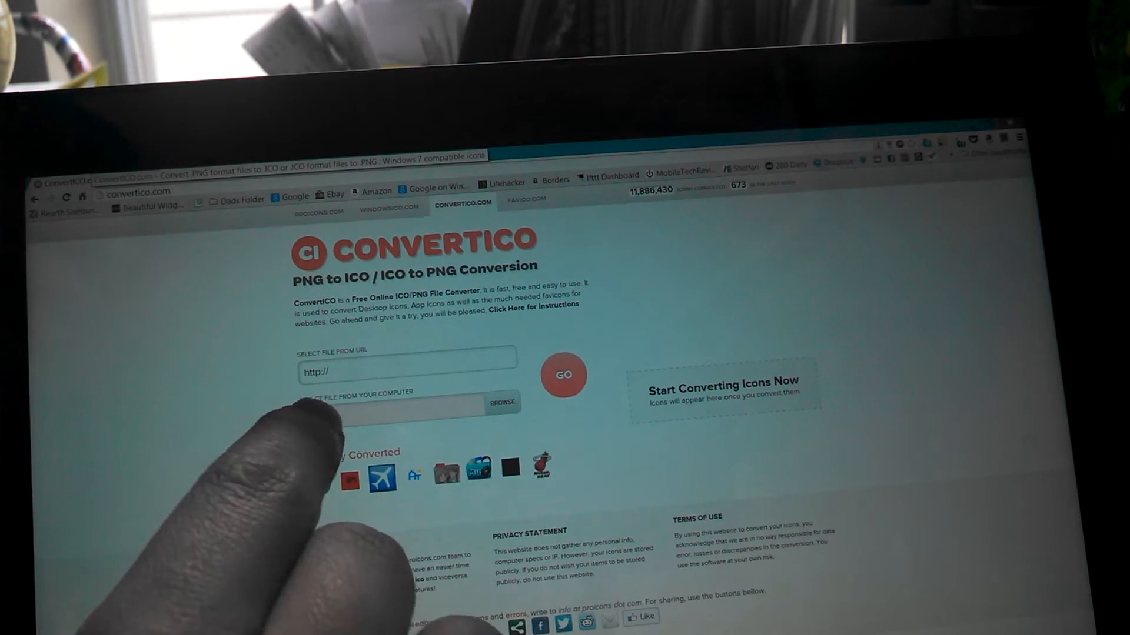
Upload the unnamed image from the Downloads folder to ConvertICO for conversion
left_click(501, 403)
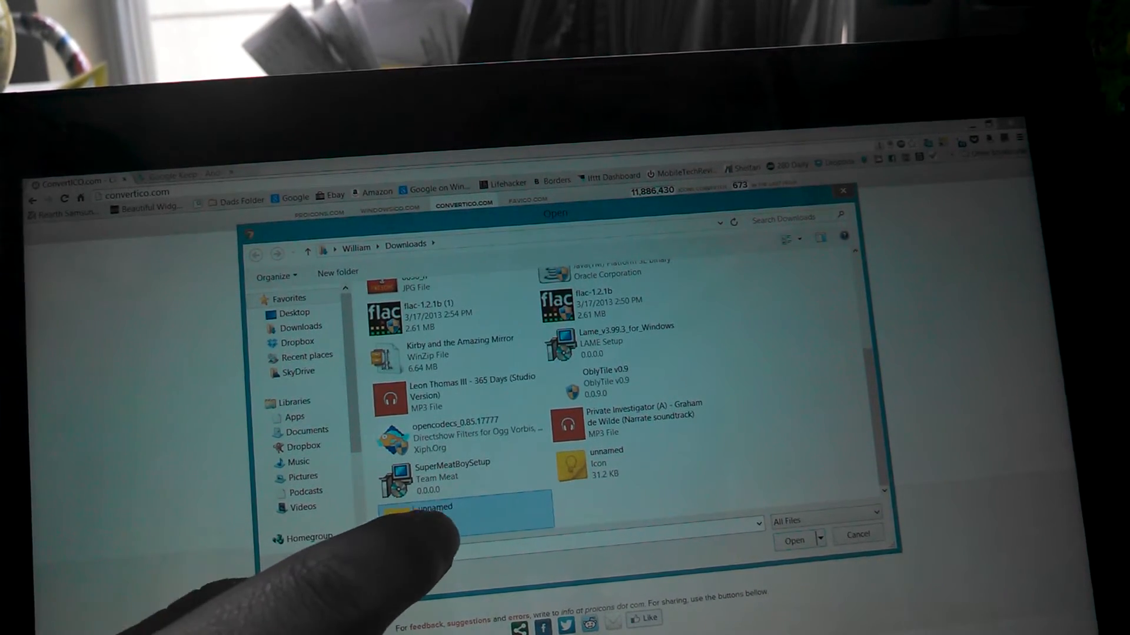
left_click(793, 539)
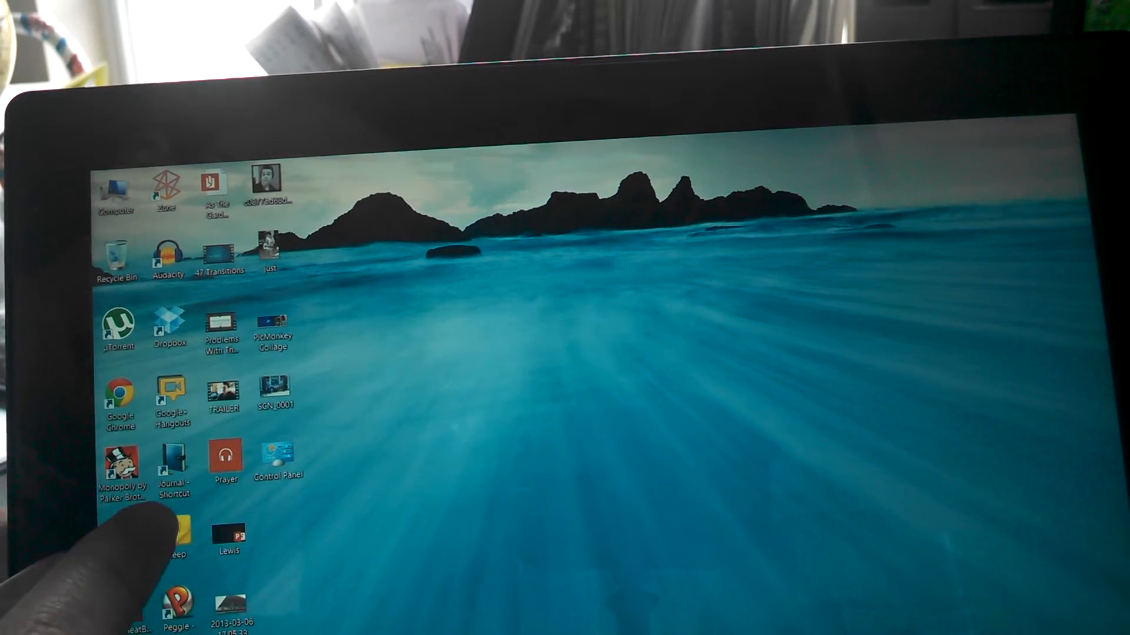
Apply the converted yellow lightbulb icon to the Keep shortcut via its Properties
right_click(119, 320)
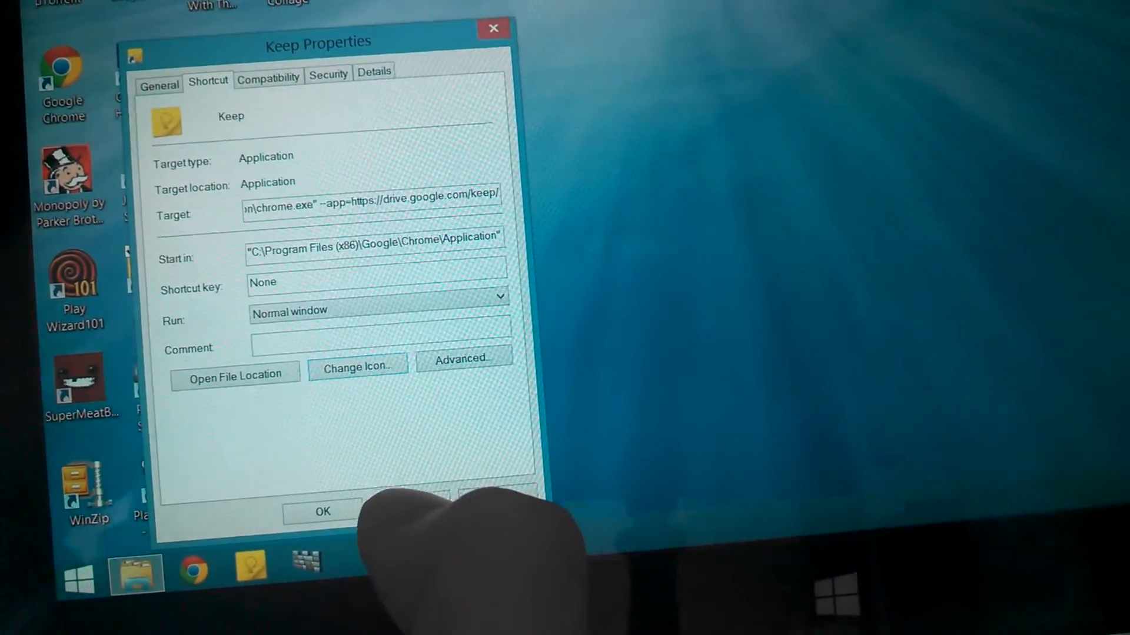
left_click(321, 512)
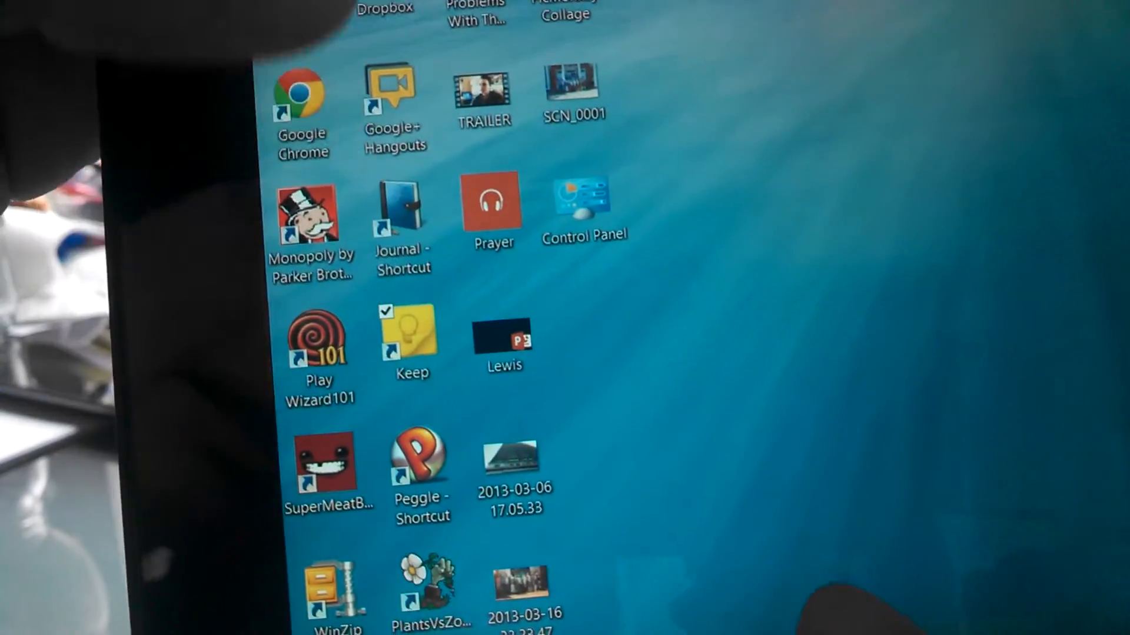